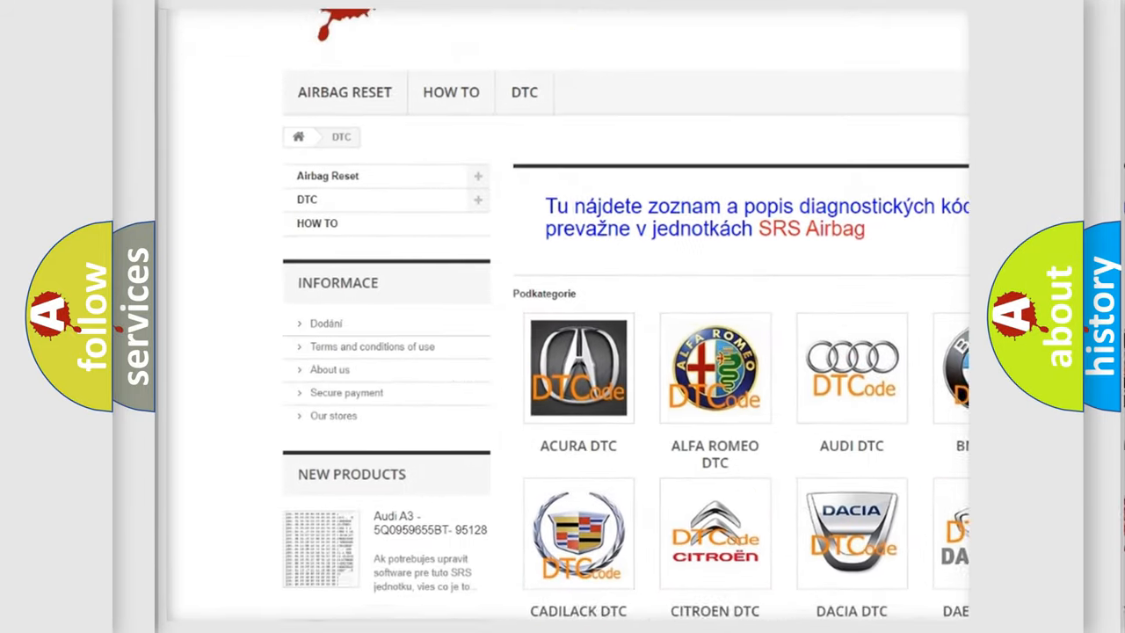
pyautogui.scroll(-3)
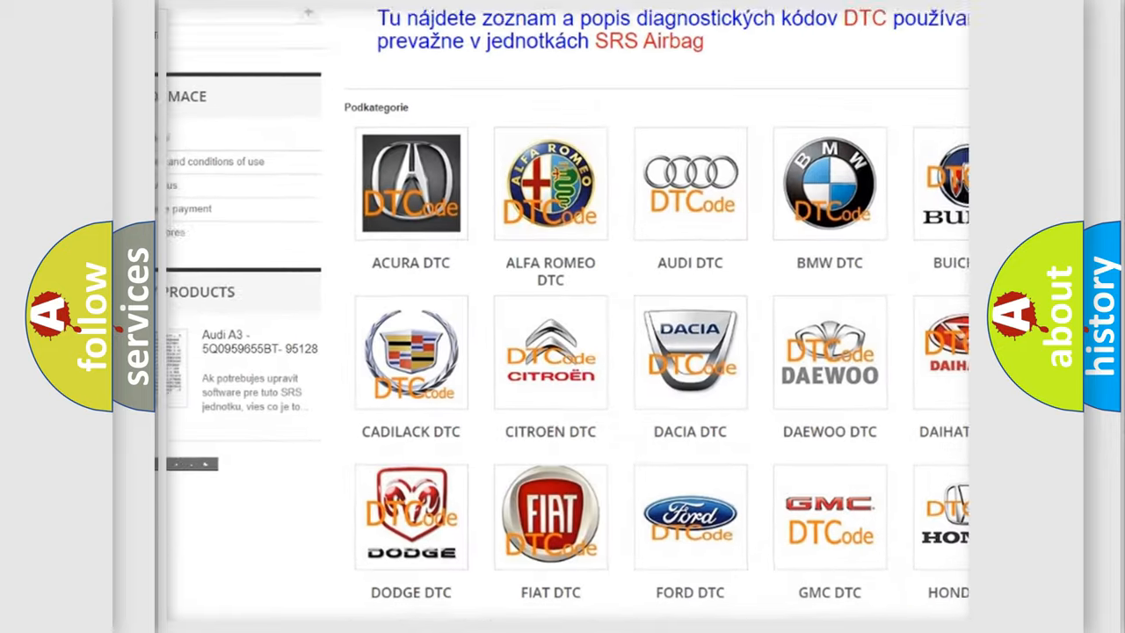
pyautogui.scroll(-3)
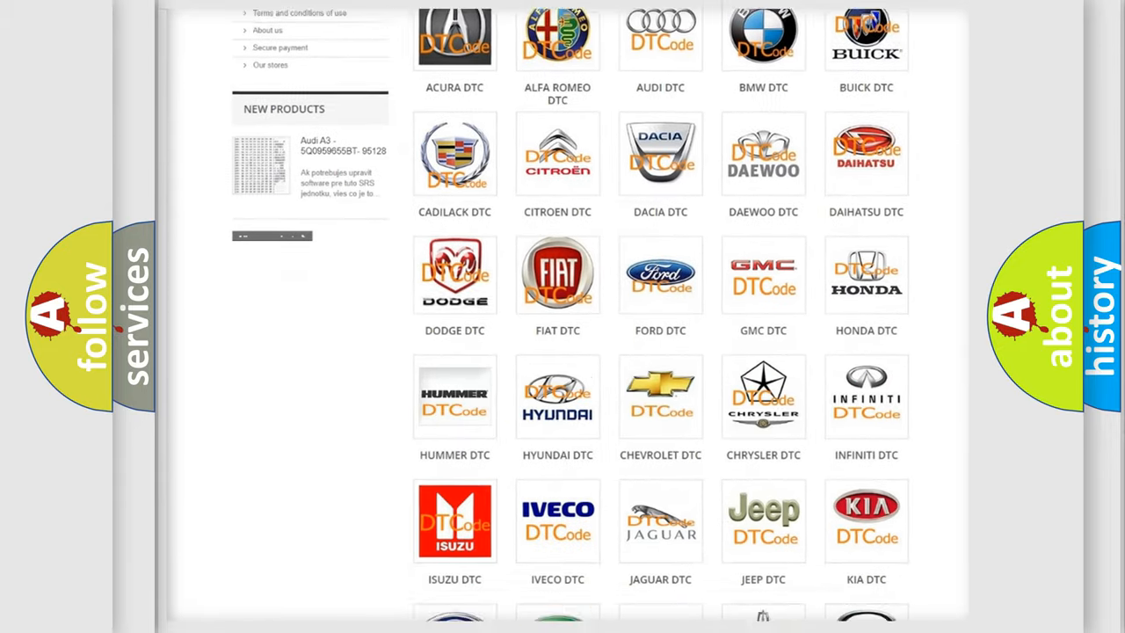
pyautogui.scroll(-3)
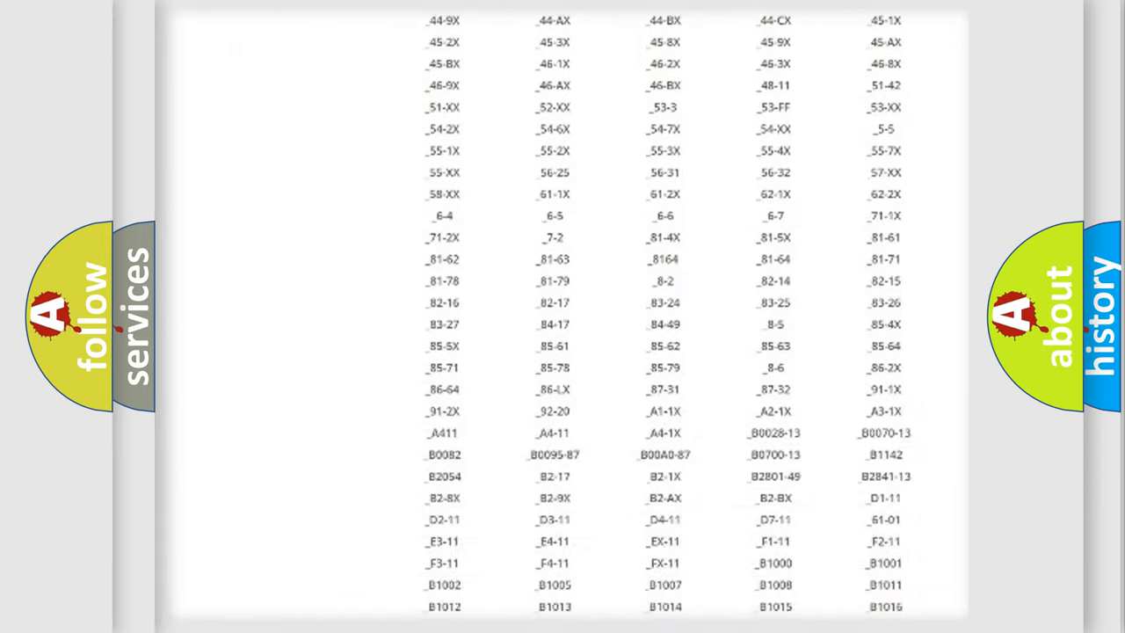
pyautogui.scroll(-3)
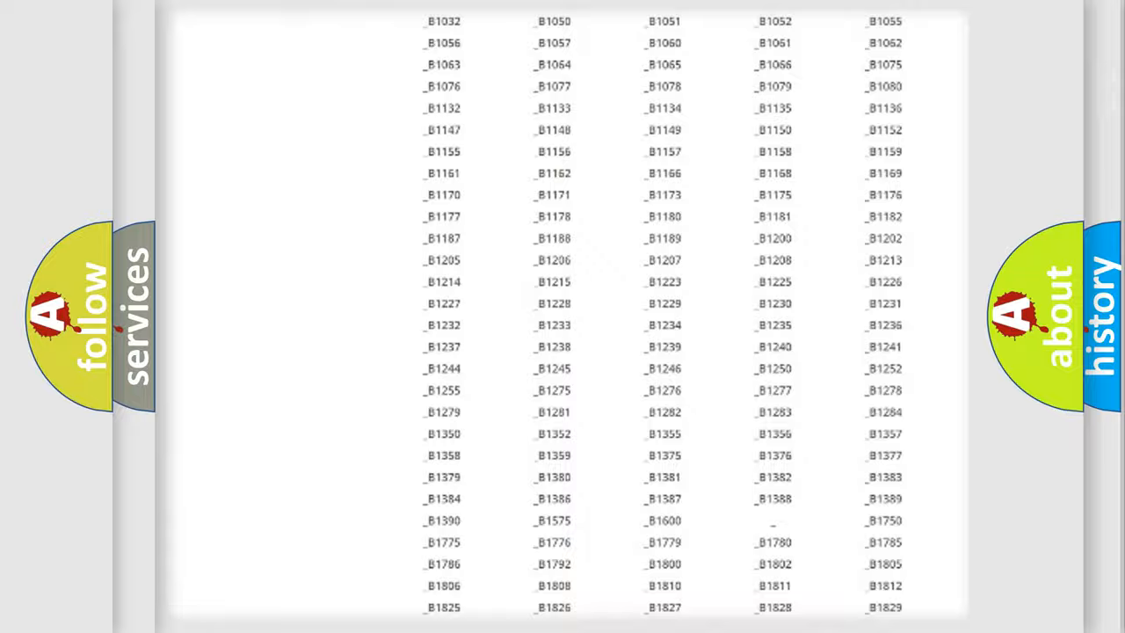